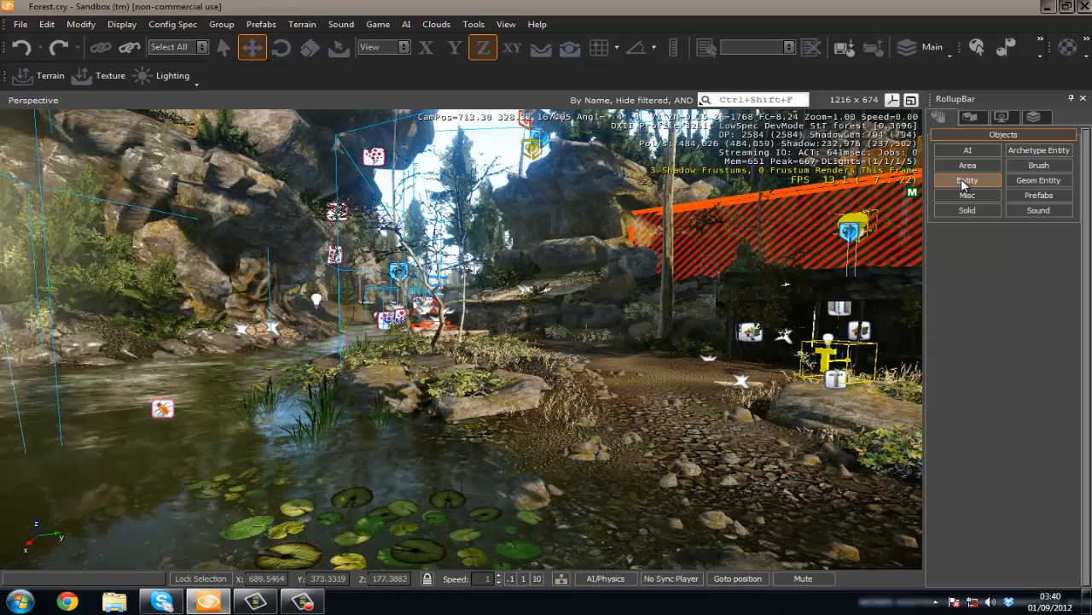
# Select Grunt from the AI entities, then delete the Grunt placed by the river
pyautogui.click(967, 180)
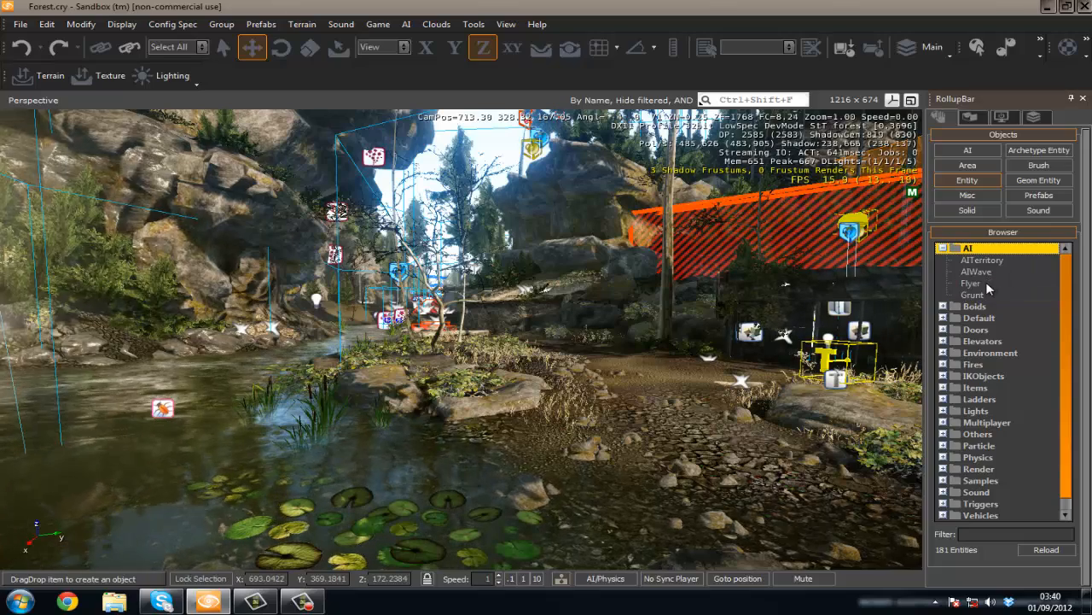
pyautogui.click(973, 295)
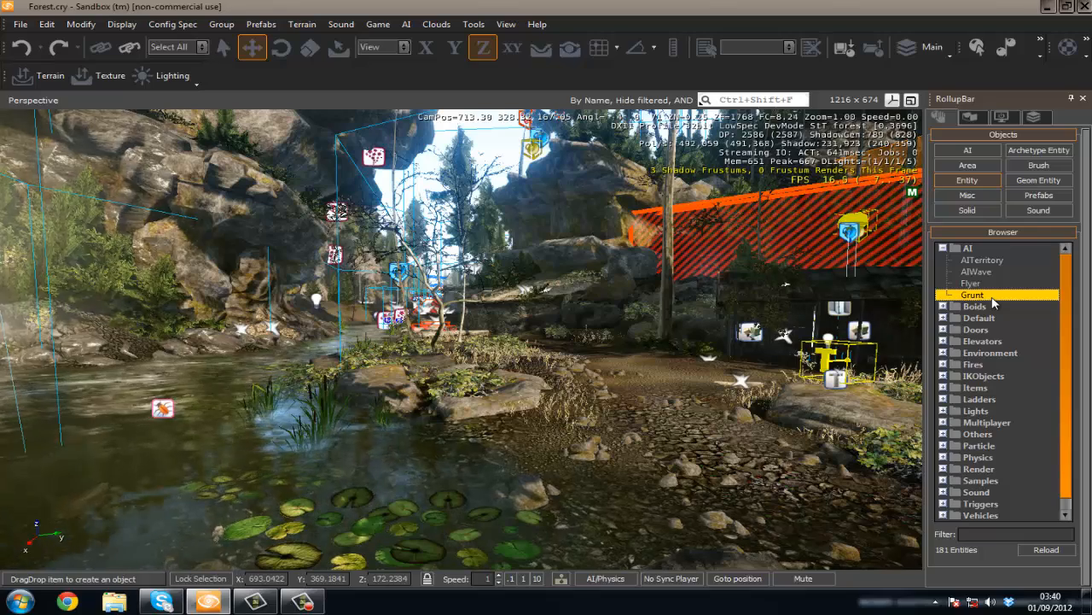
pyautogui.moveTo(683, 427)
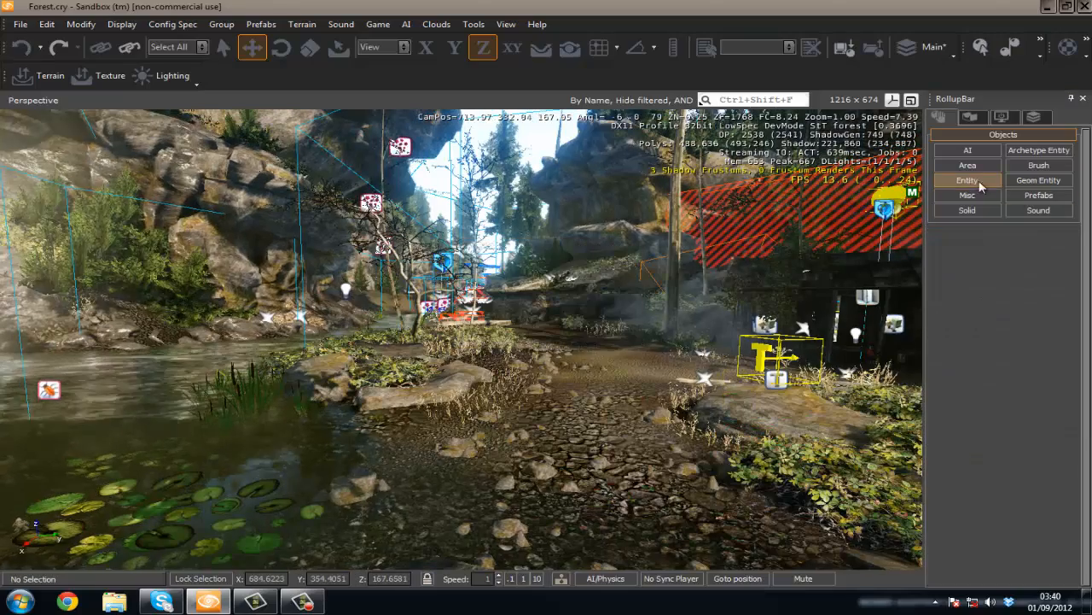
pyautogui.click(967, 180)
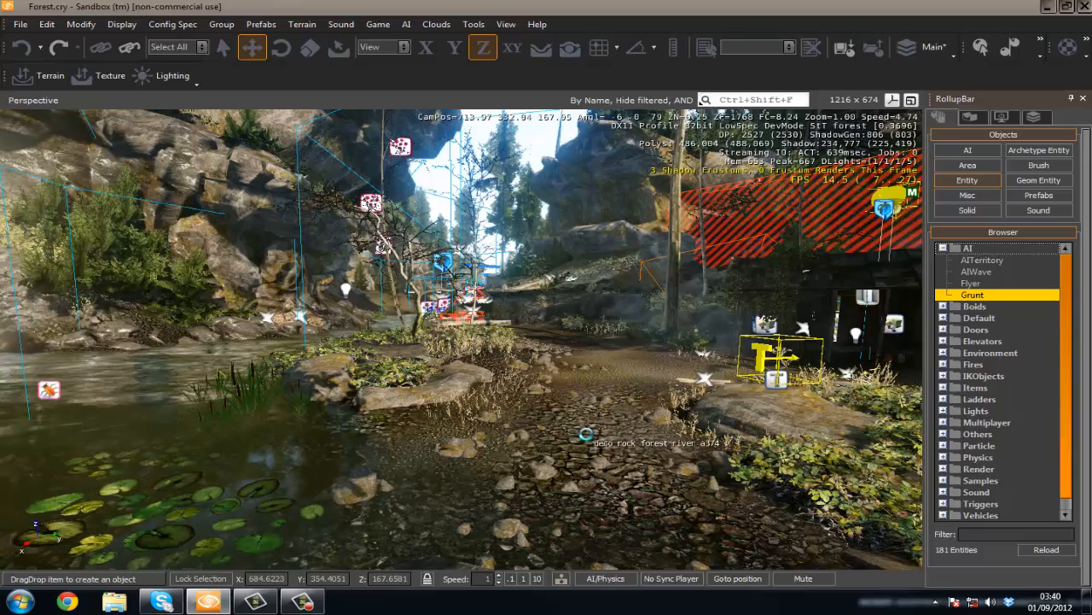
pyautogui.press('Delete')
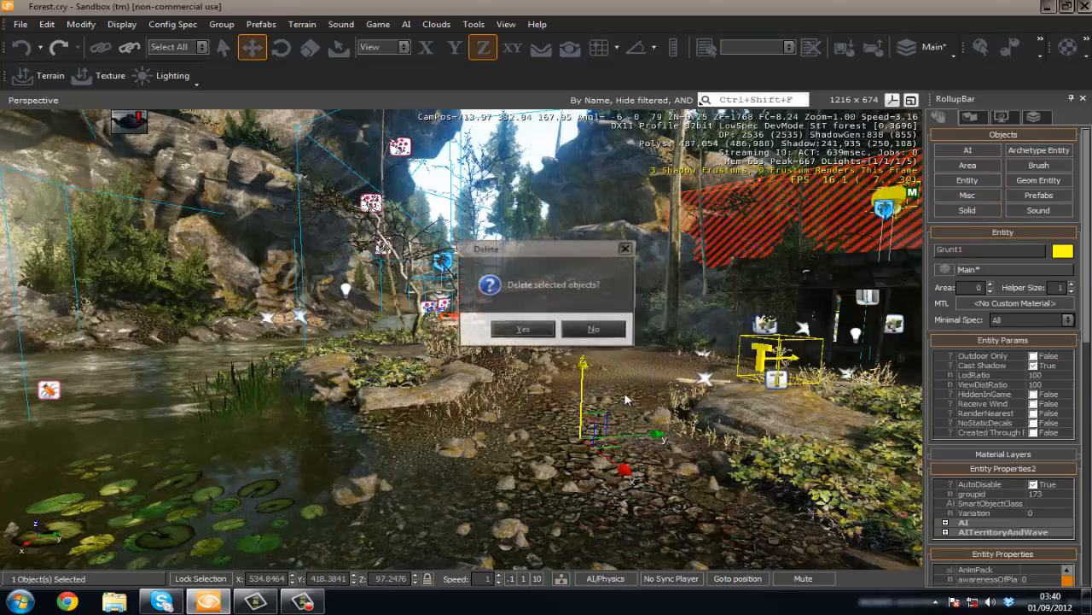
pyautogui.click(523, 329)
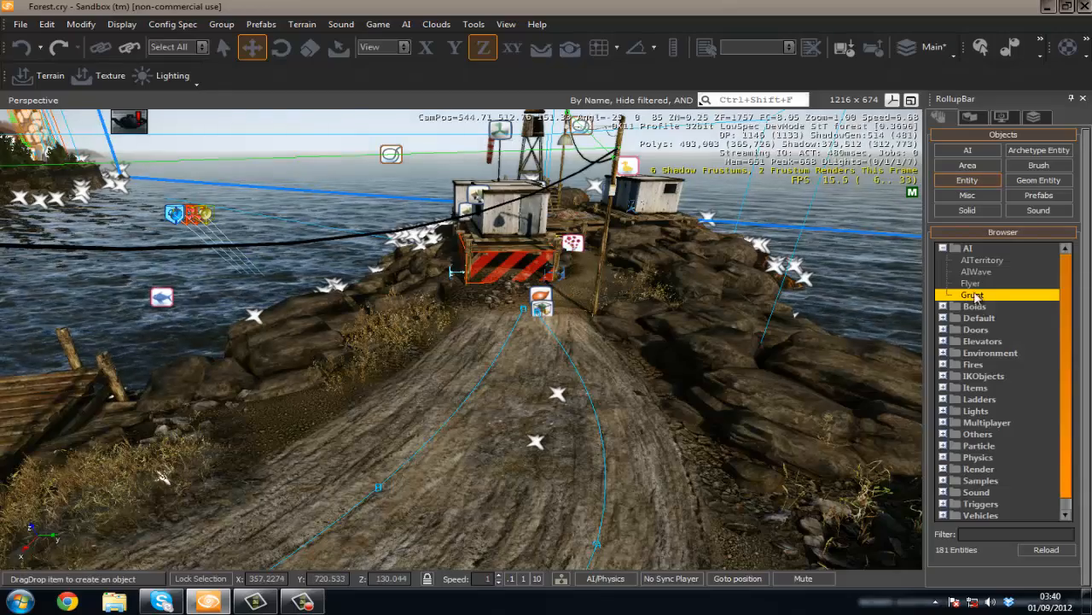
# Drop a Grunt onto the forest road beside the wooden cabin and toggle the X-axis constraint
pyautogui.click(457, 478)
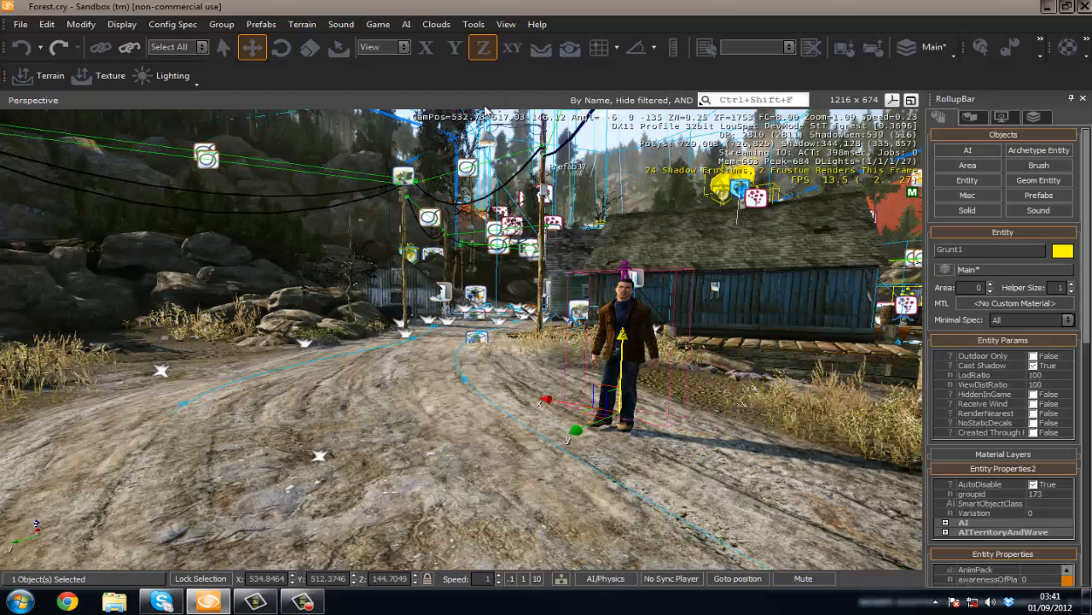
pyautogui.click(406, 24)
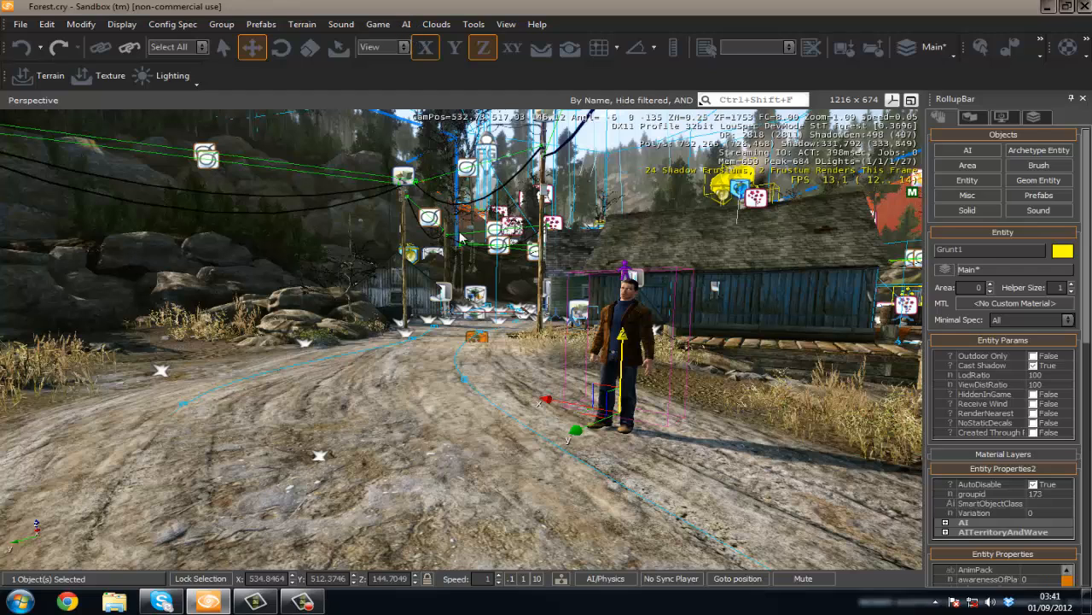
pyautogui.moveTo(512, 334)
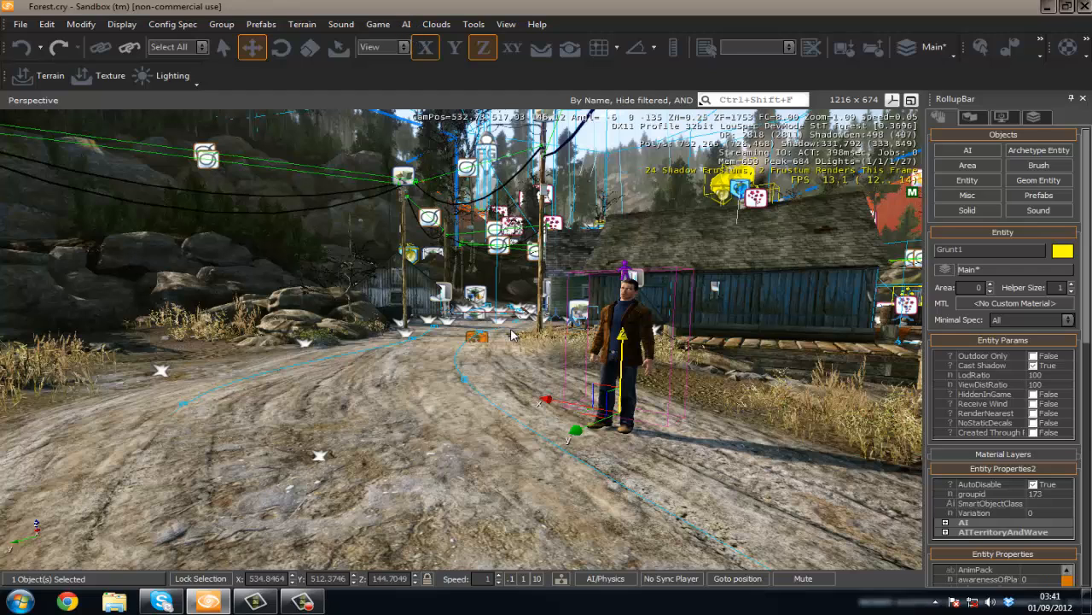
# Open the AI menu to run Generate All AI
pyautogui.click(406, 23)
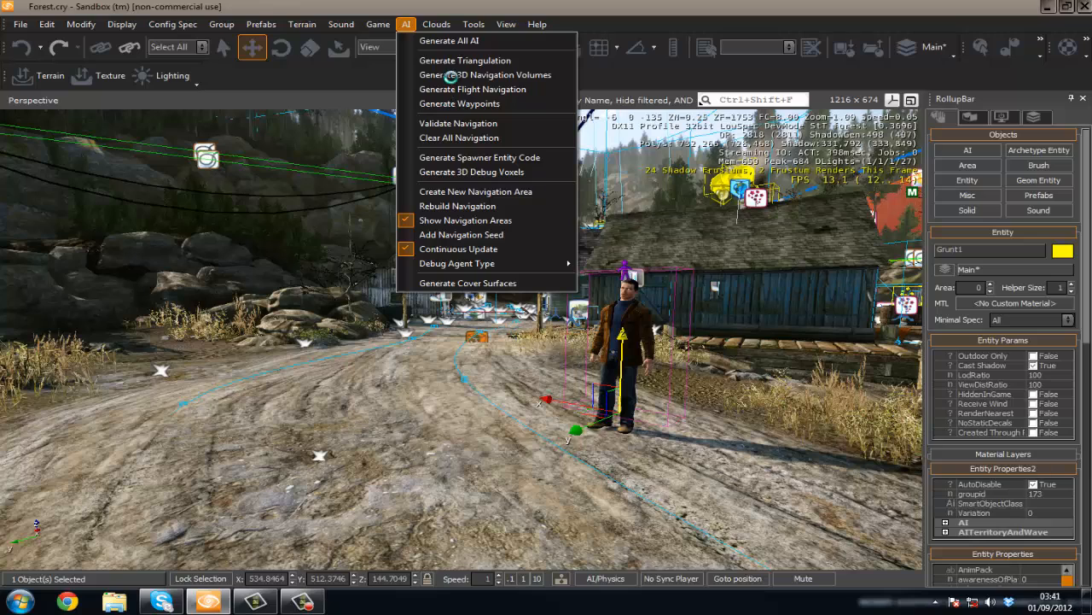
pyautogui.moveTo(726, 364)
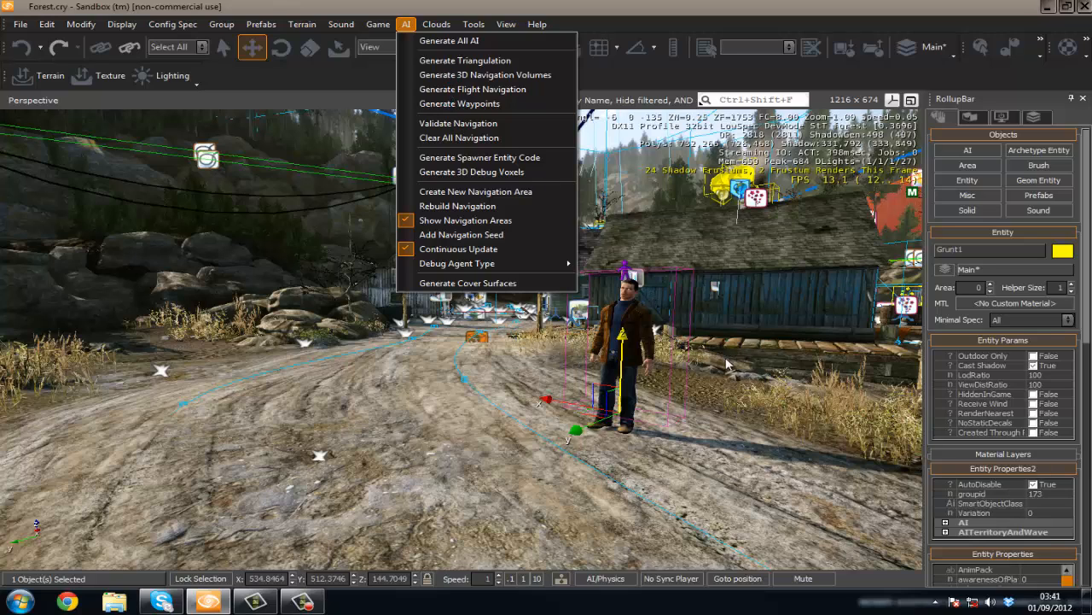
pyautogui.moveTo(742, 369)
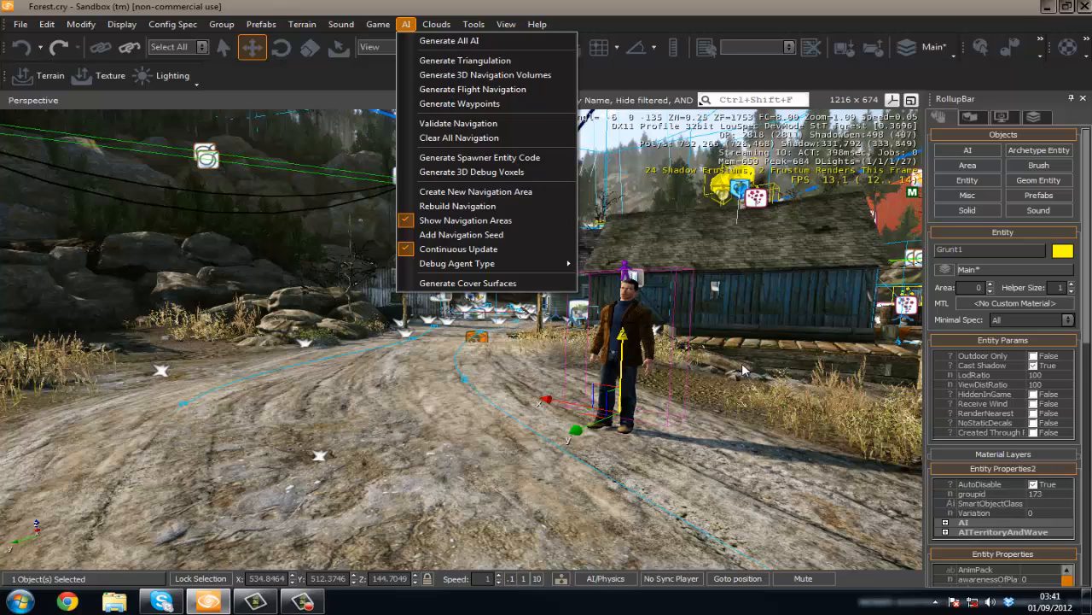
pyautogui.moveTo(728, 444)
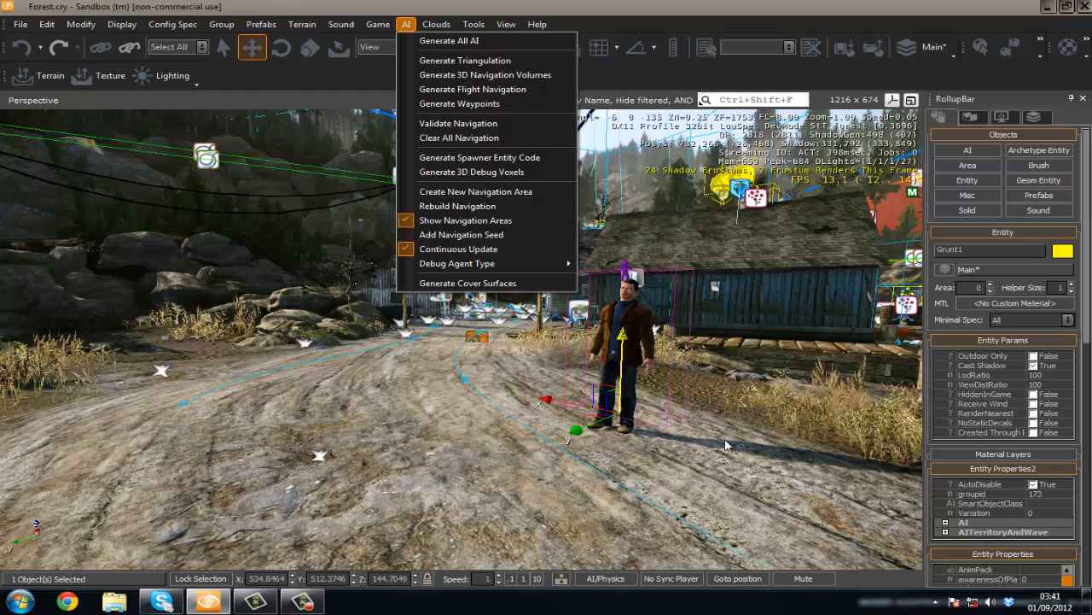
pyautogui.moveTo(657, 222)
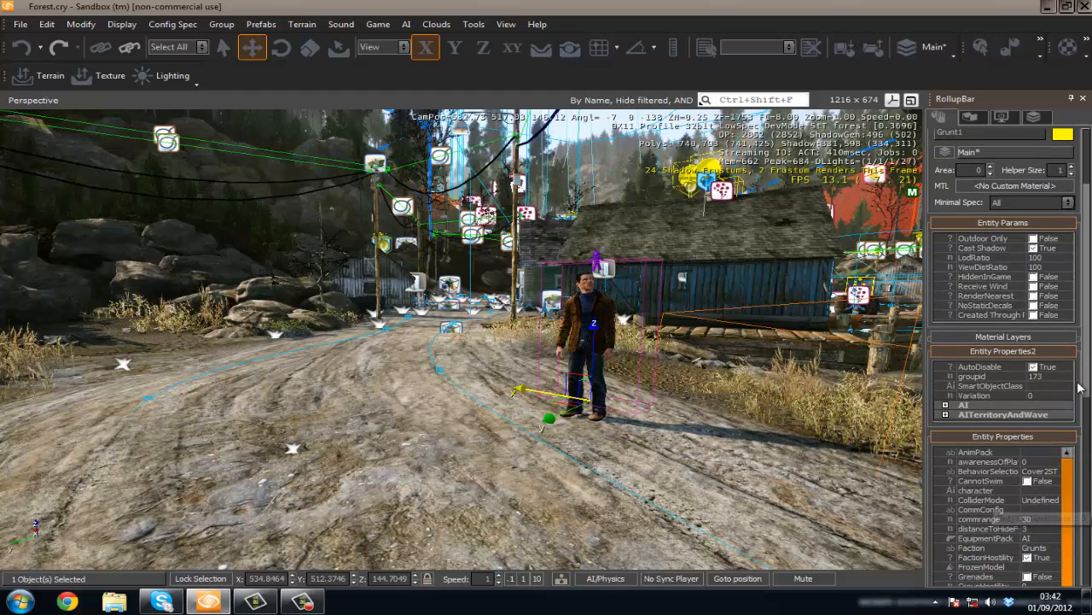
# Scroll the Grunt's Entity Properties and uncheck NanoSuit
pyautogui.scroll(-3)
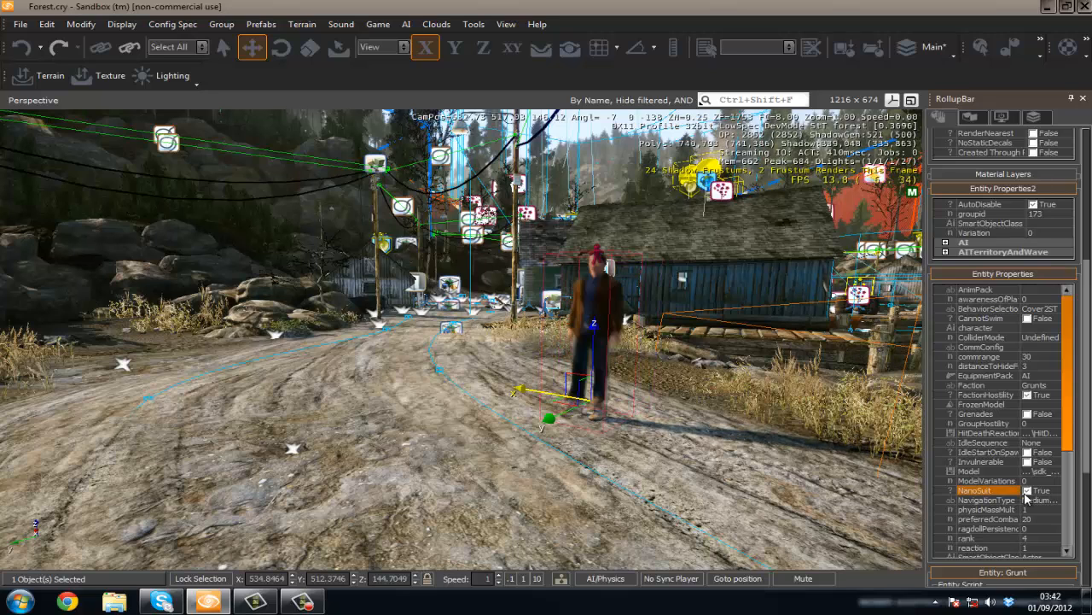
pyautogui.click(1033, 490)
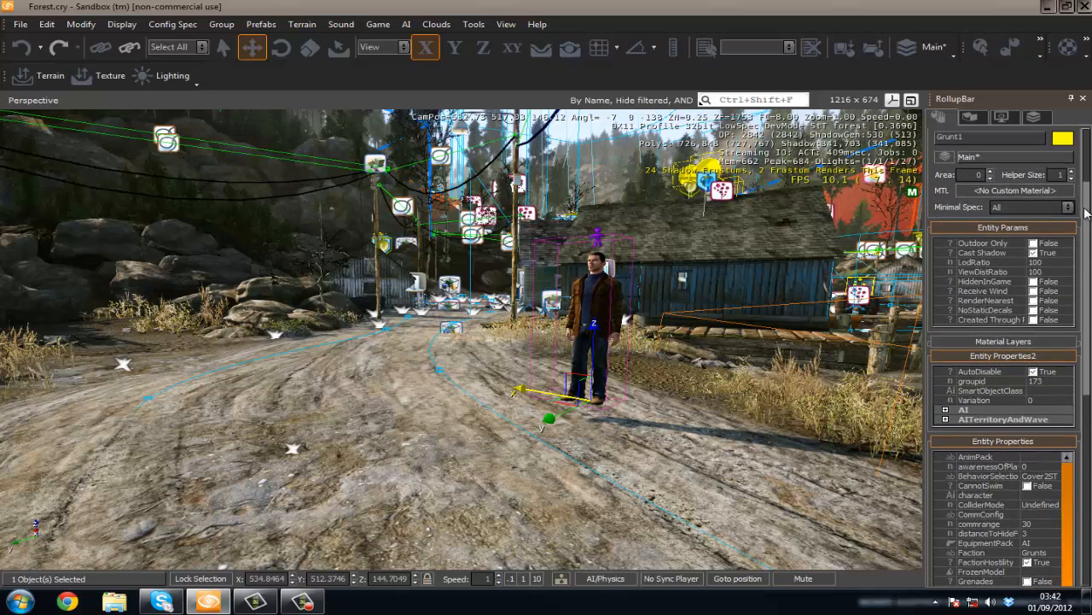
pyautogui.moveTo(1033, 248)
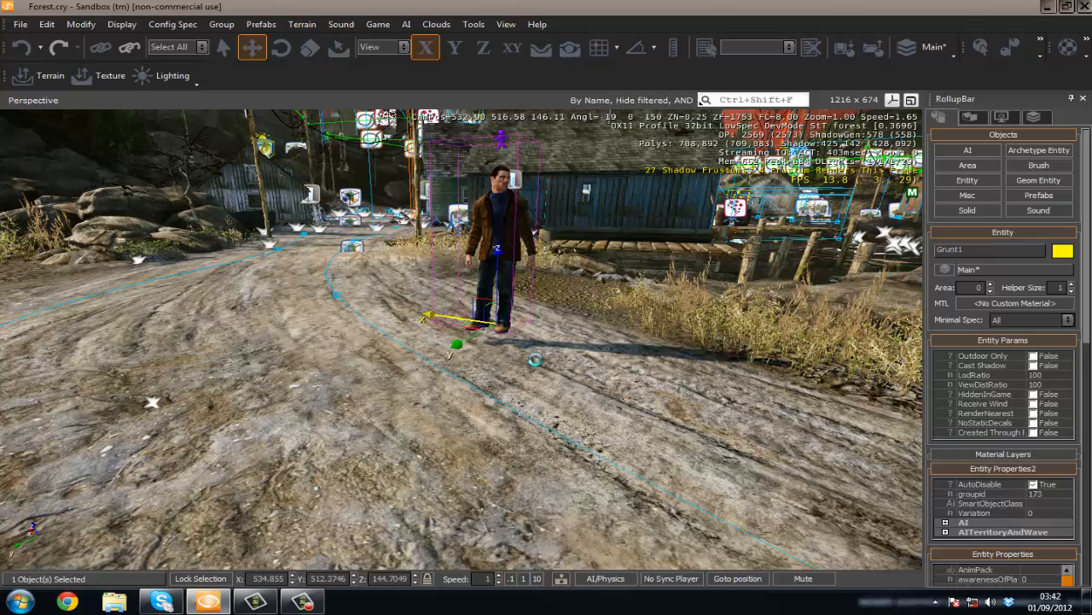
pyautogui.moveTo(849, 397)
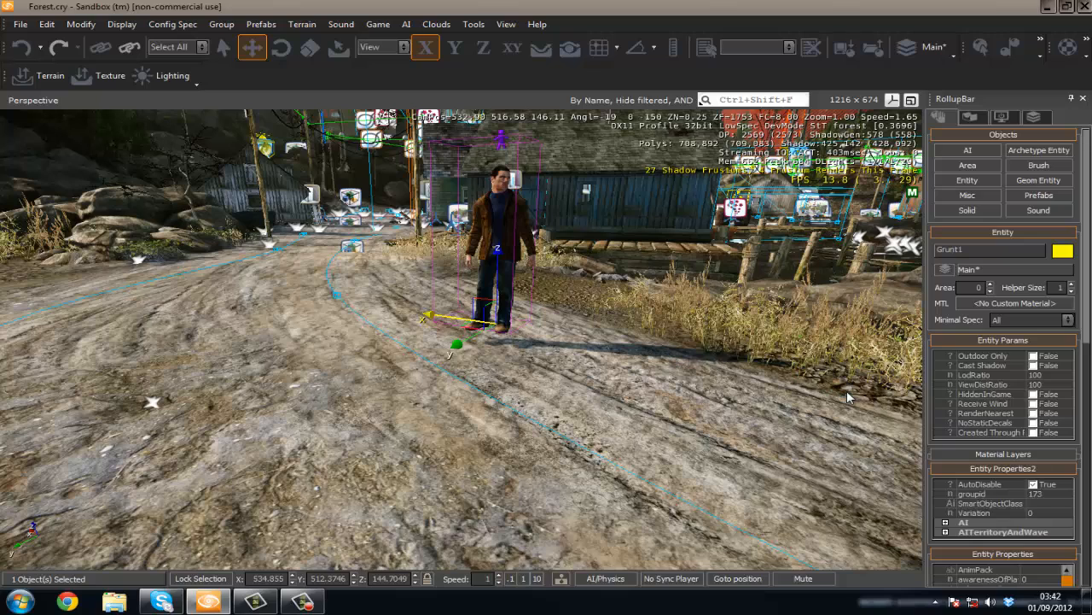
pyautogui.moveTo(897, 388)
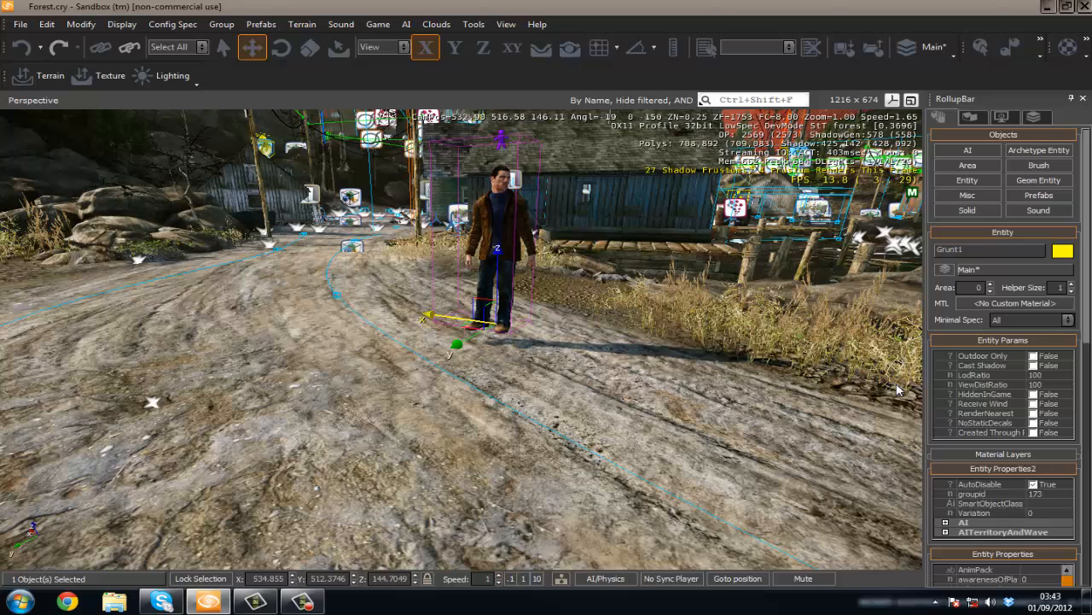
pyautogui.moveTo(896, 438)
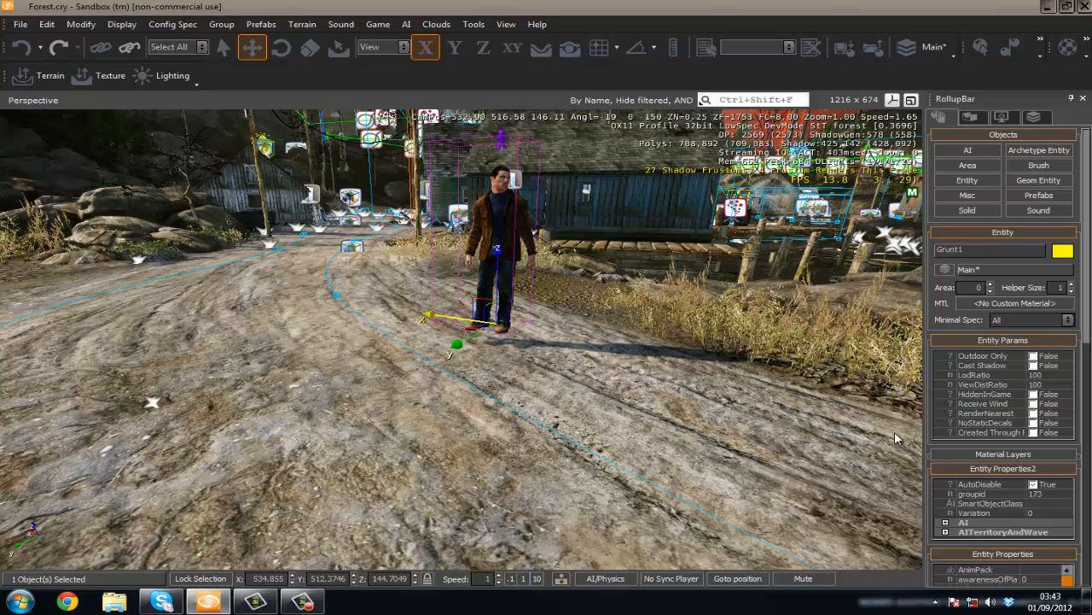